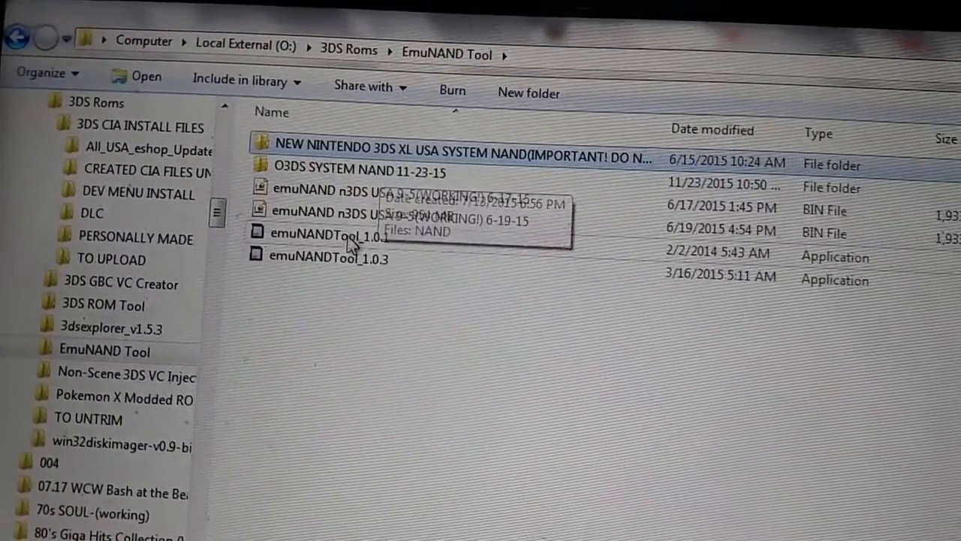
Step: Launch emuNAND Tool 1.0.3 from the EmuNAND Tool folder, accepting the security warning
{"action": "double_click", "coordinate": [351, 226]}
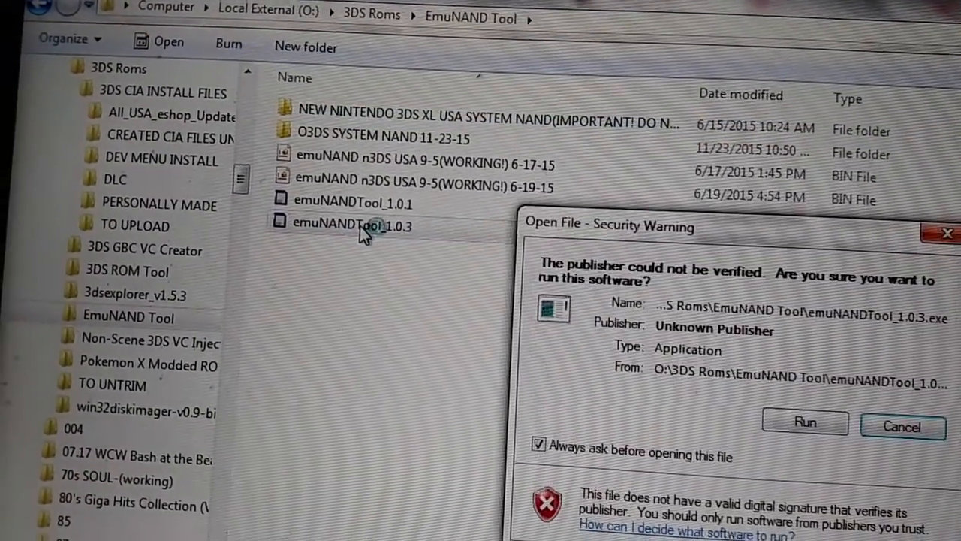
{"action": "left_click", "coordinate": [805, 423]}
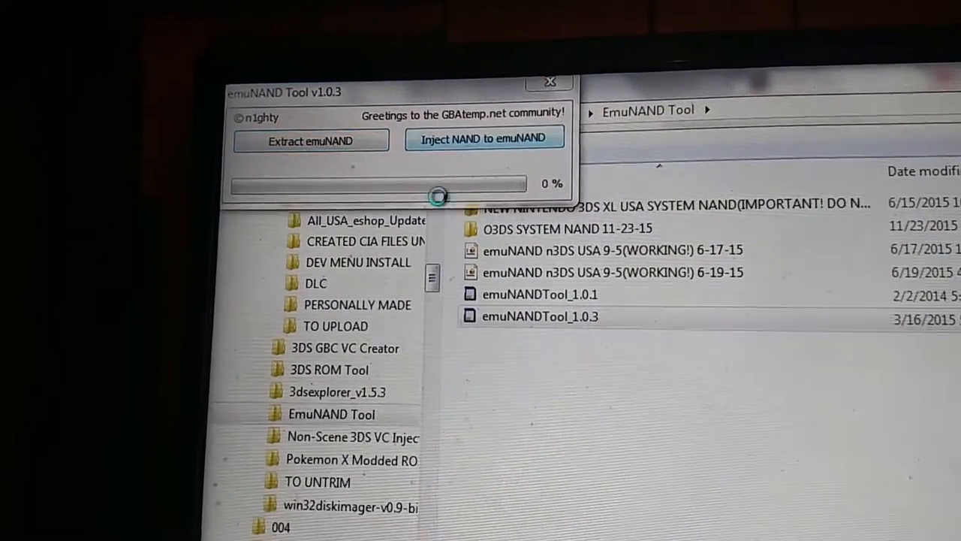
Step: Start 'Inject NAND to emuNAND' to browse the EmuNAND Backup folder for the BIN
{"action": "left_click", "coordinate": [484, 138]}
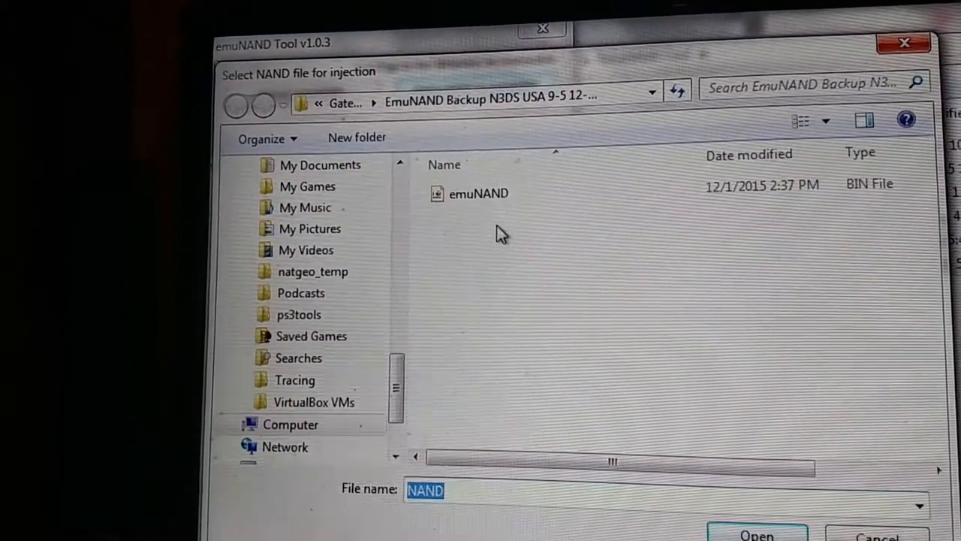